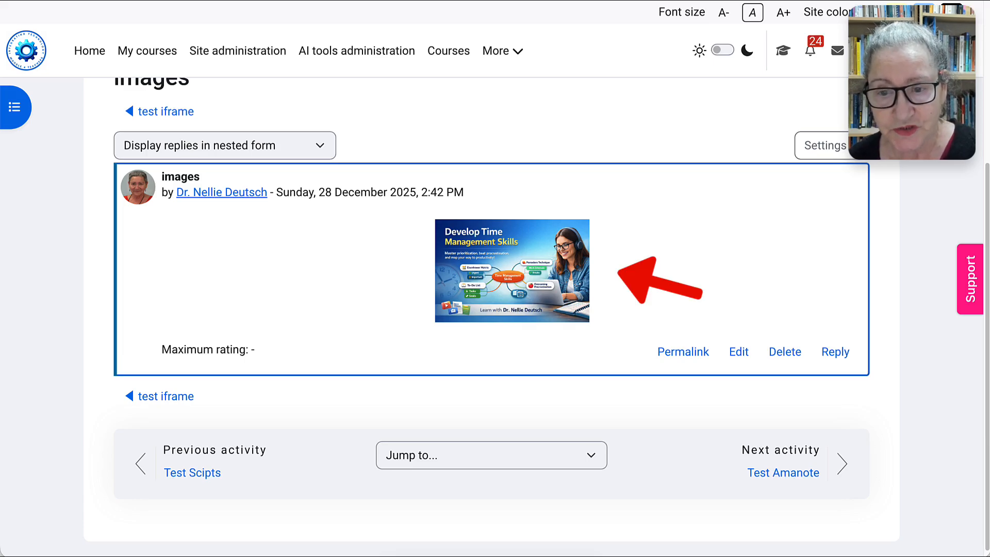
pyautogui.moveTo(738, 352)
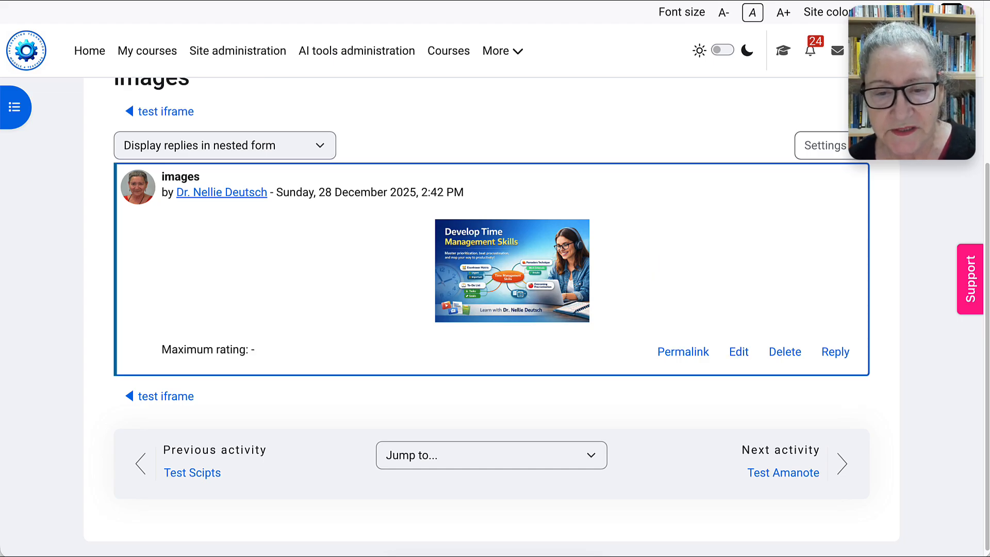
pyautogui.moveTo(738, 352)
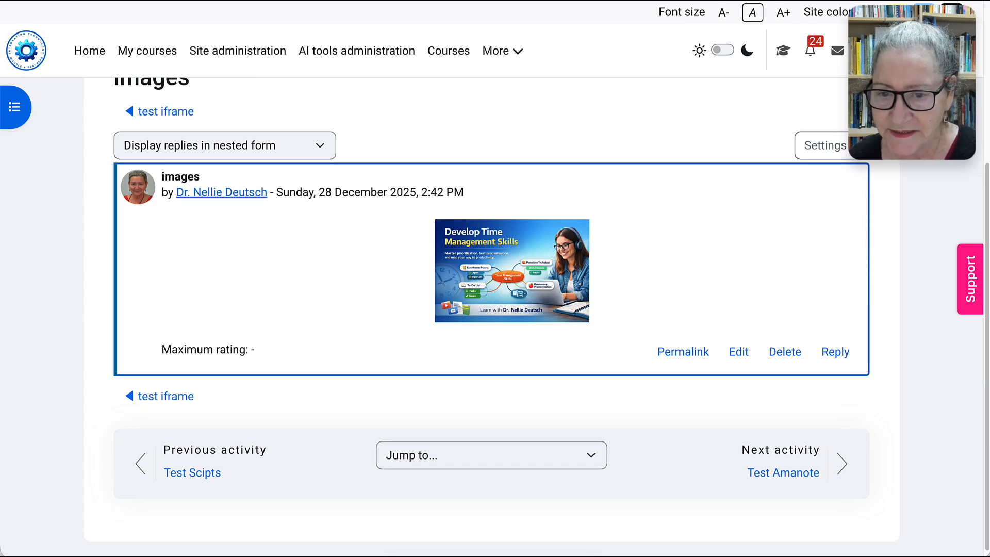
pyautogui.moveTo(738, 351)
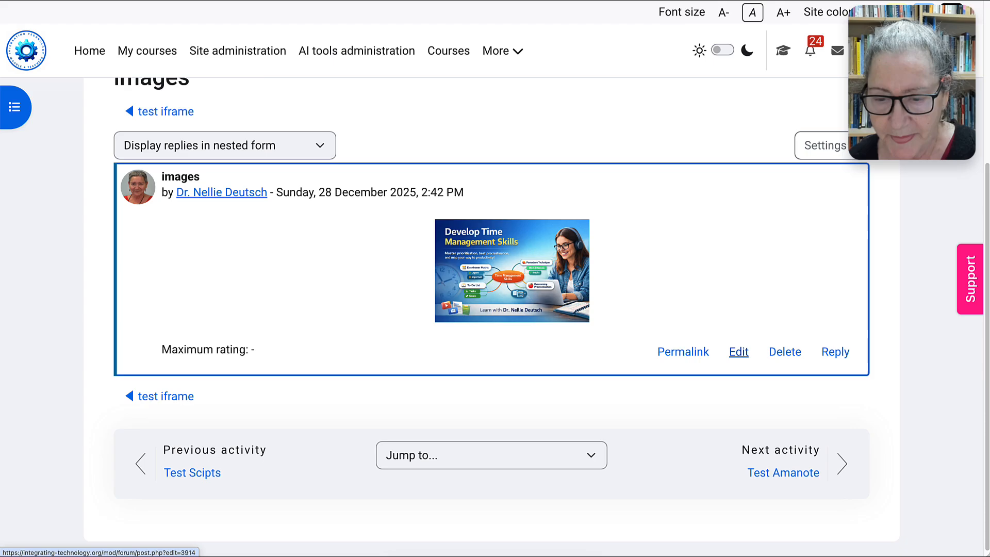
# Step: Edit the forum post and open the banner image's details dialog
pyautogui.click(738, 351)
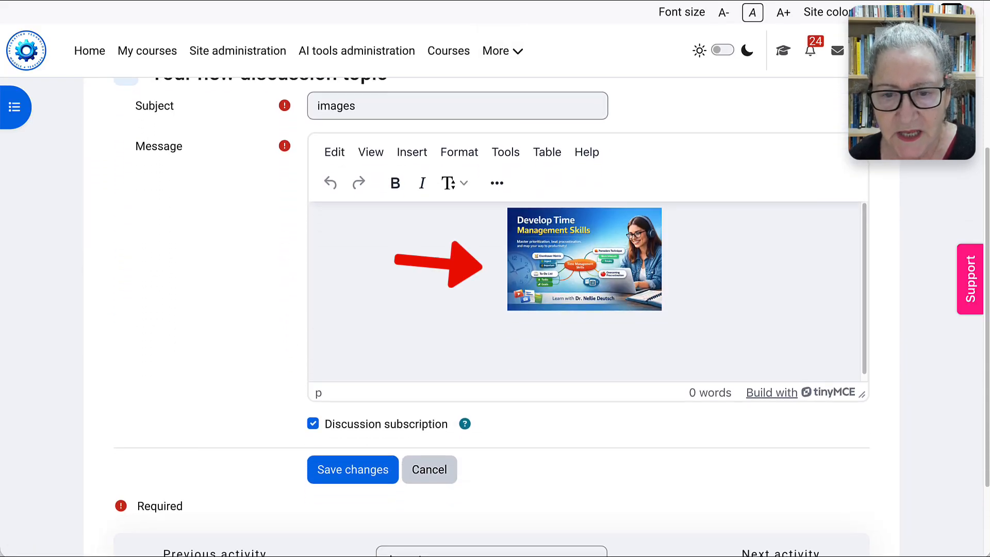
pyautogui.click(583, 259)
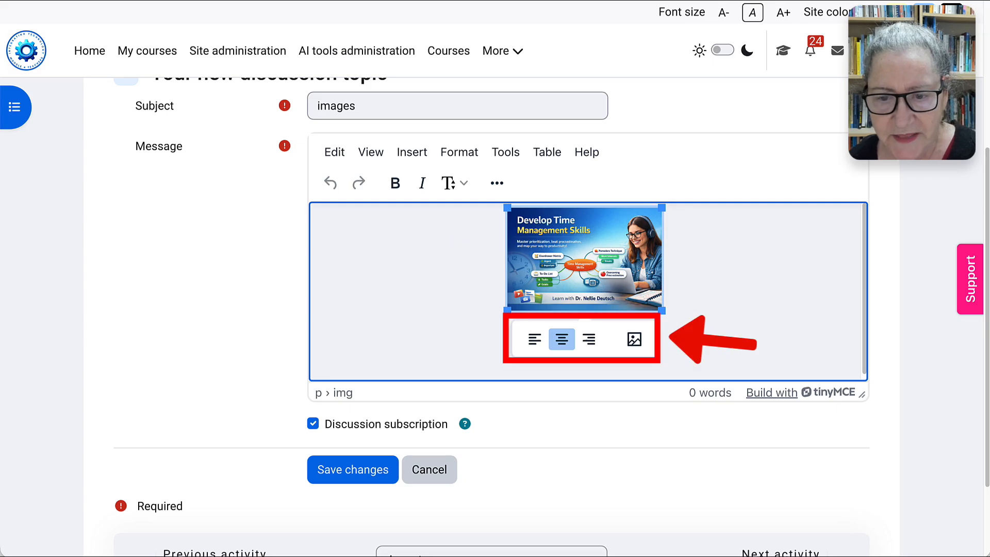
pyautogui.click(635, 339)
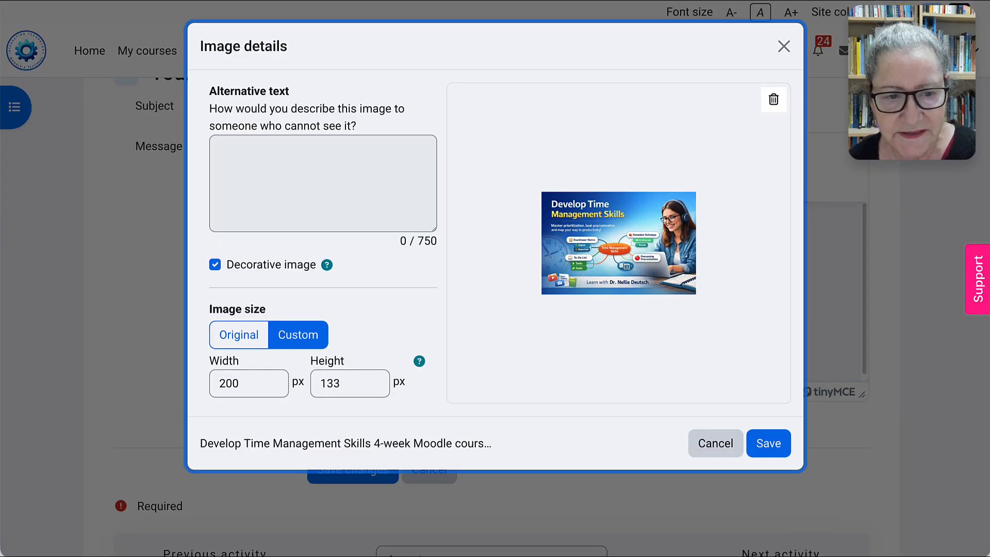
# Step: Keep the banner decorative and save it at a custom 3000 × 2000 px size
pyautogui.click(215, 264)
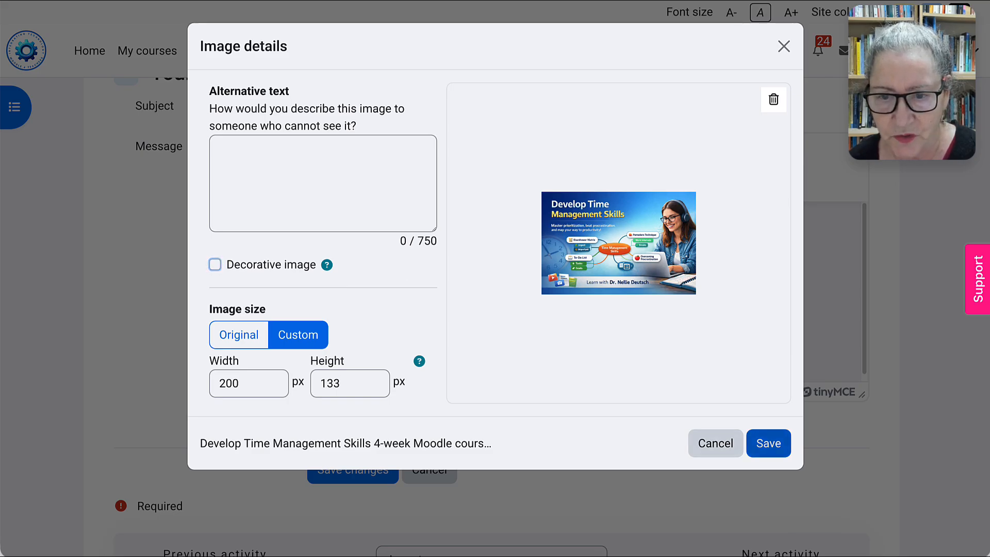
pyautogui.click(768, 443)
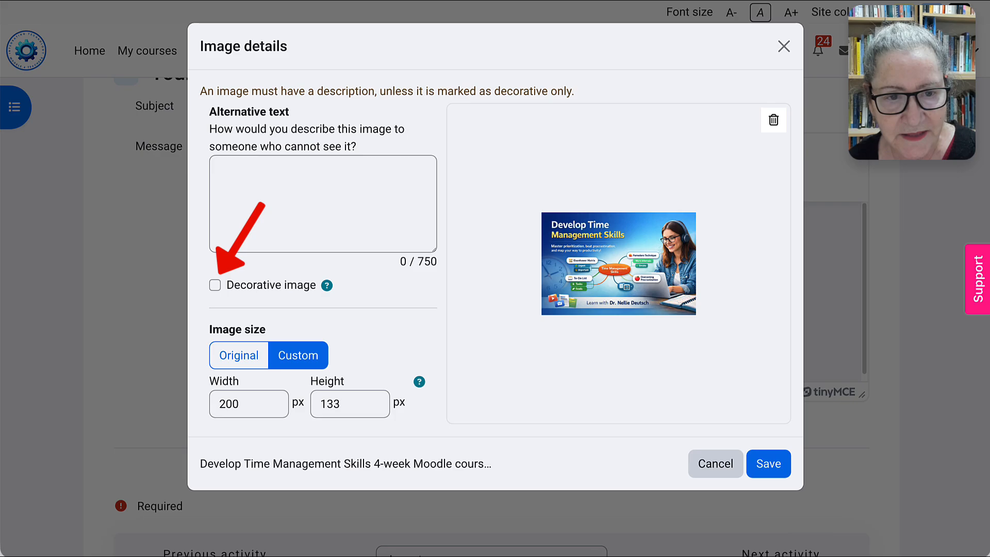
pyautogui.click(214, 285)
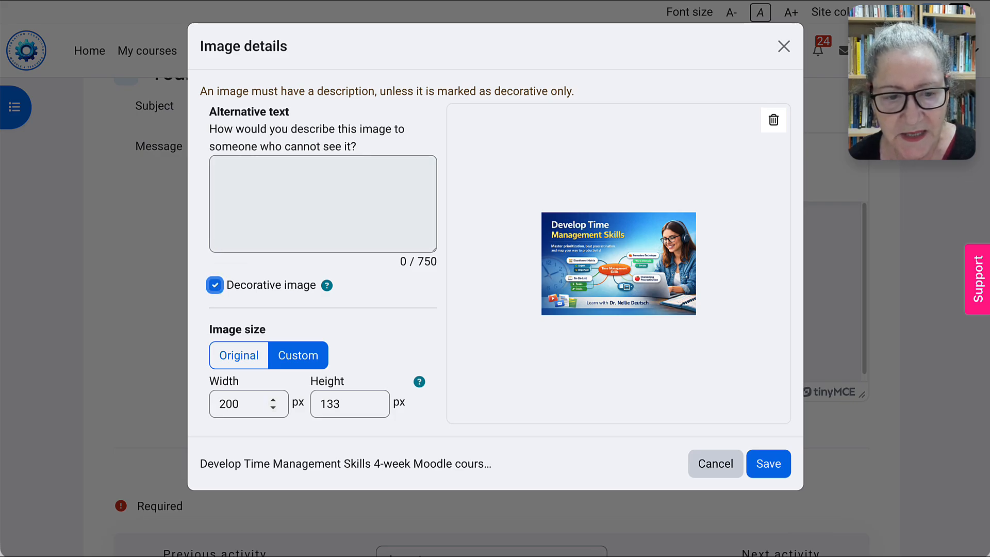
pyautogui.tripleClick(248, 404)
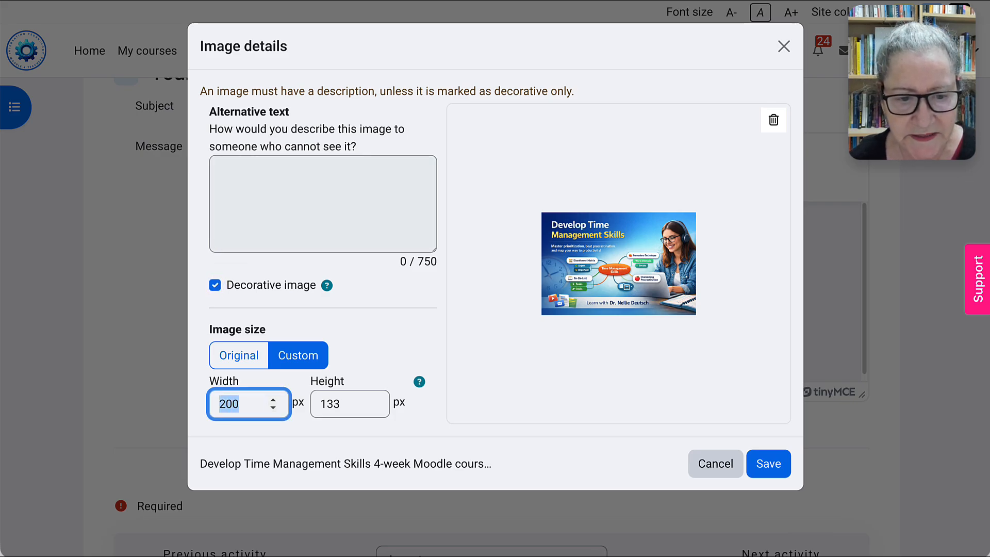
pyautogui.click(273, 399)
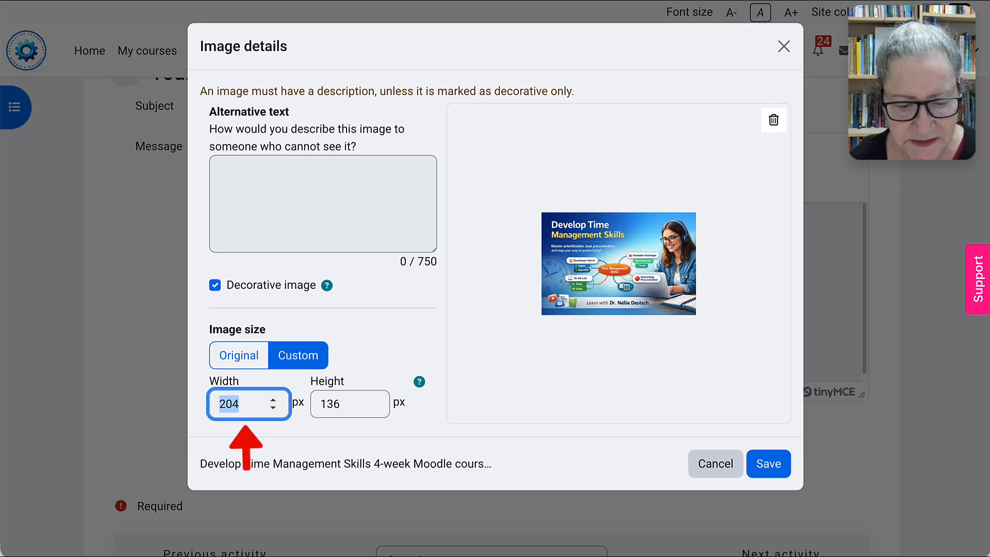
pyautogui.click(273, 408)
pyautogui.write('3000')
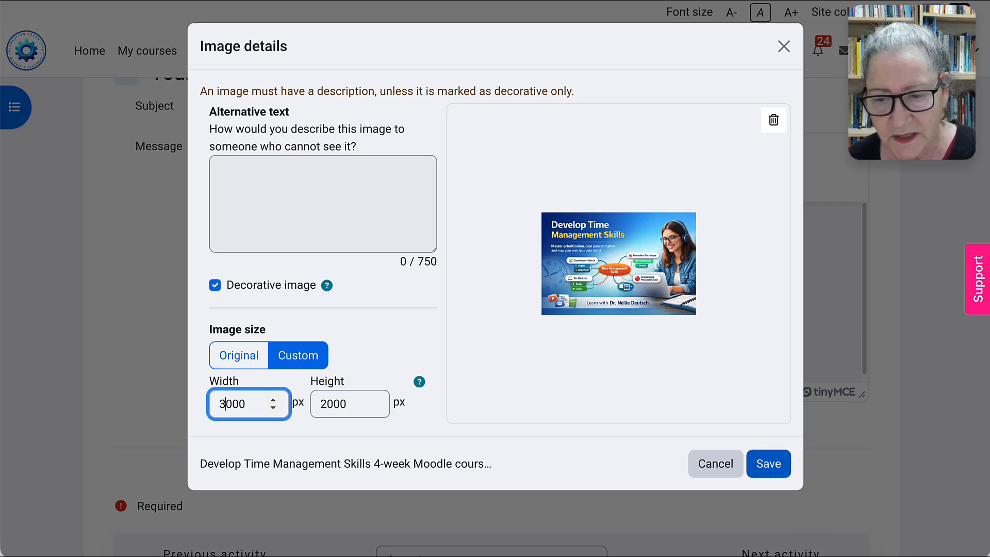
pyautogui.click(768, 463)
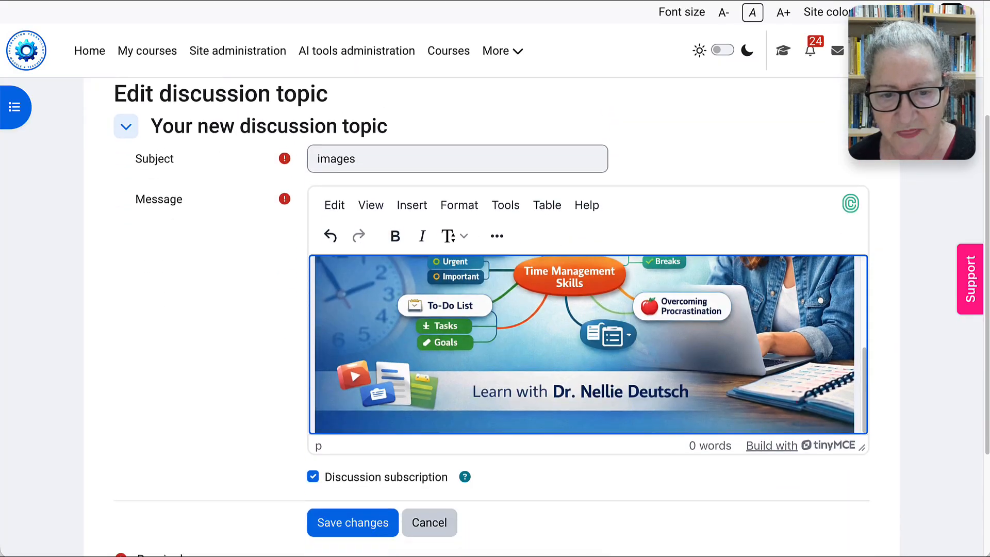
pyautogui.scroll(-3)
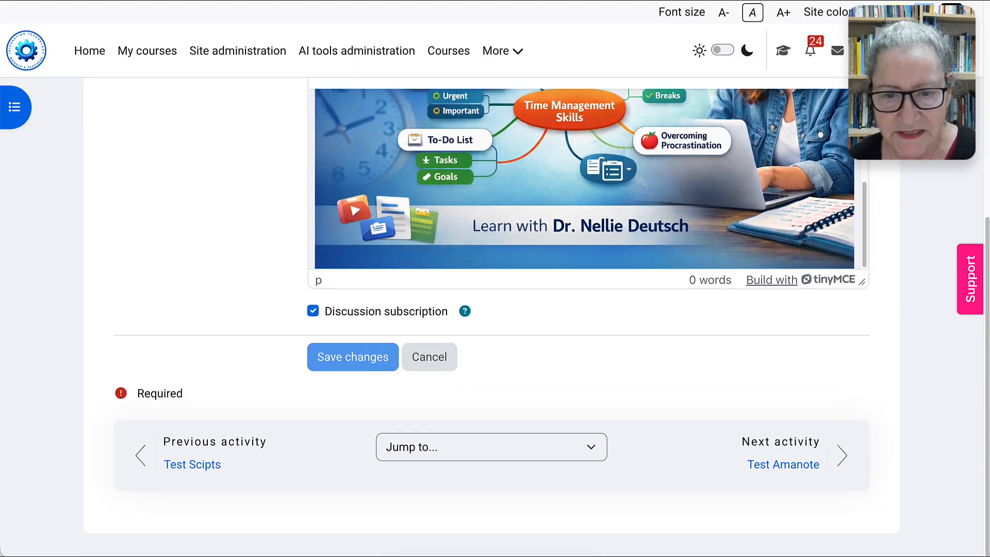
pyautogui.click(352, 357)
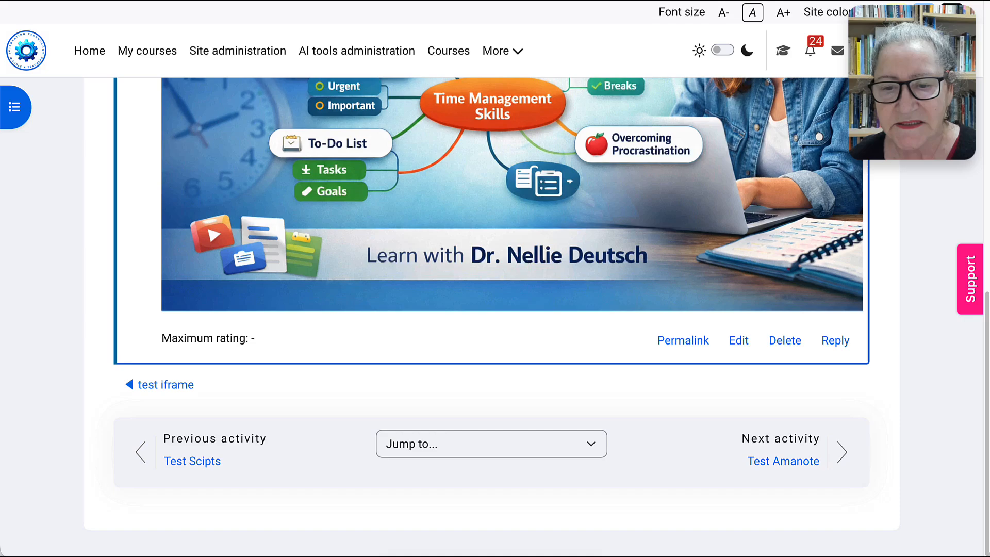
pyautogui.scroll(3)
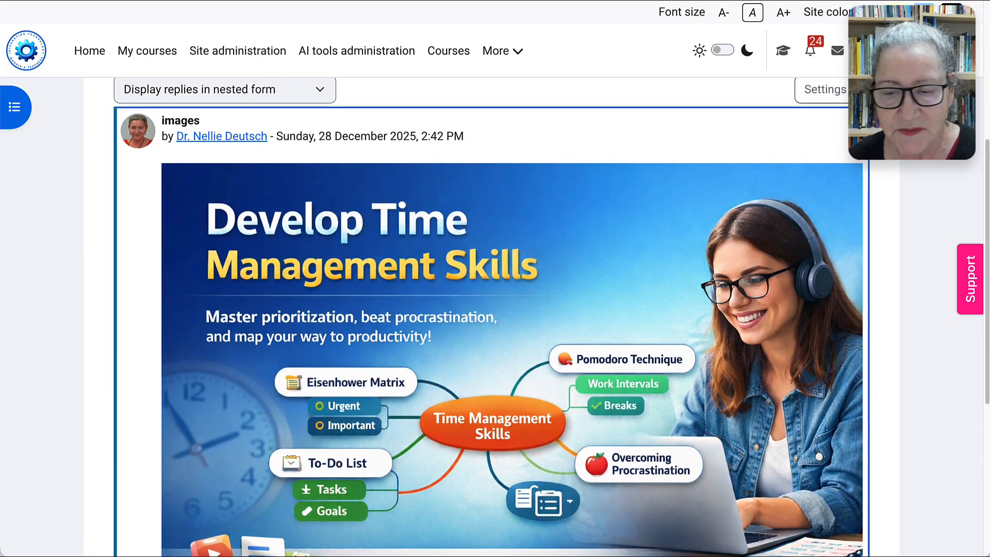
pyautogui.scroll(-3)
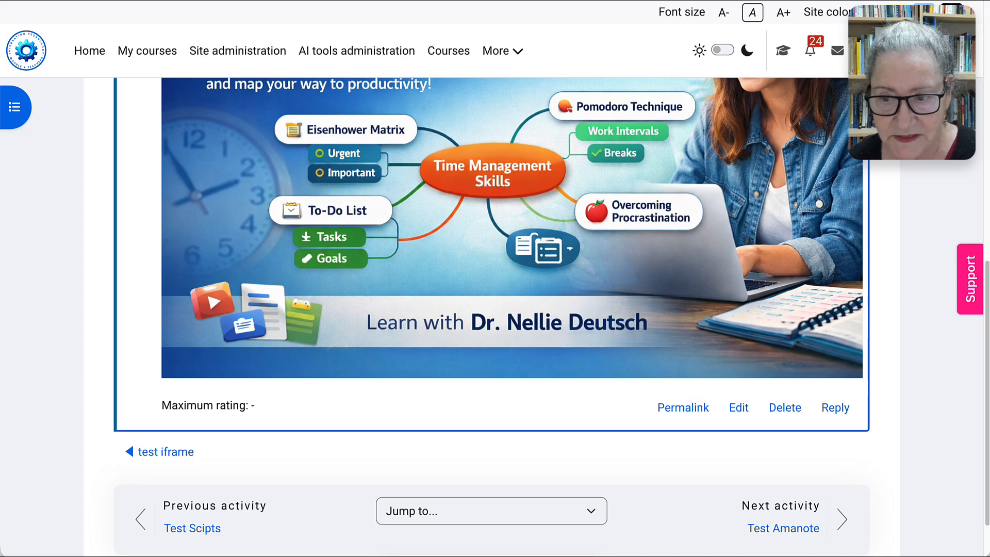
pyautogui.moveTo(785, 407)
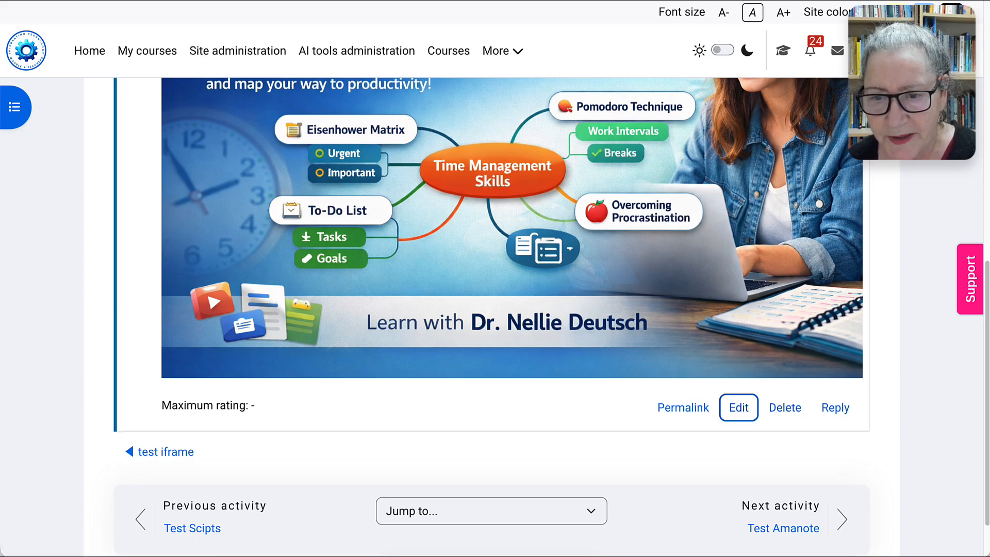
# Step: Edit the post and set the banner's custom width to 500 px
pyautogui.click(738, 407)
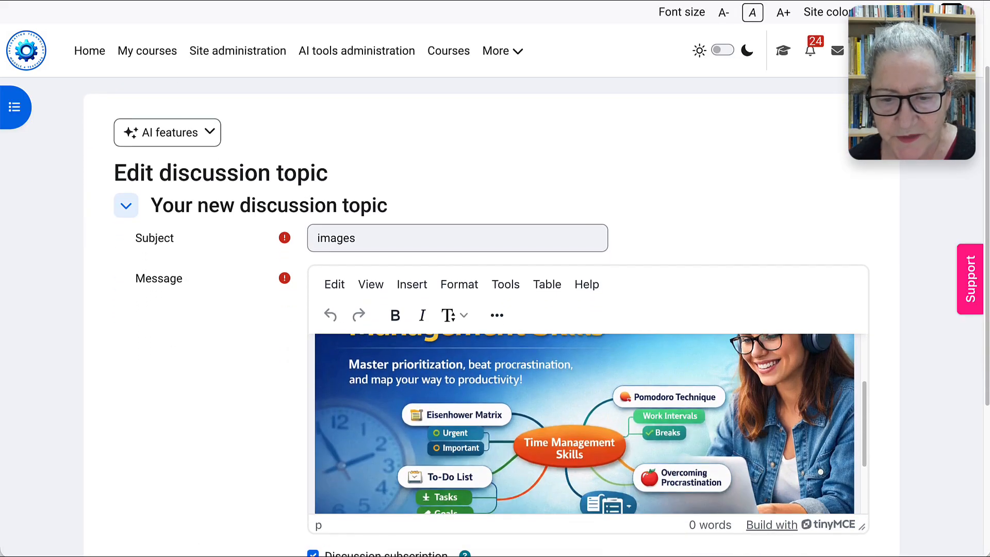
pyautogui.click(568, 429)
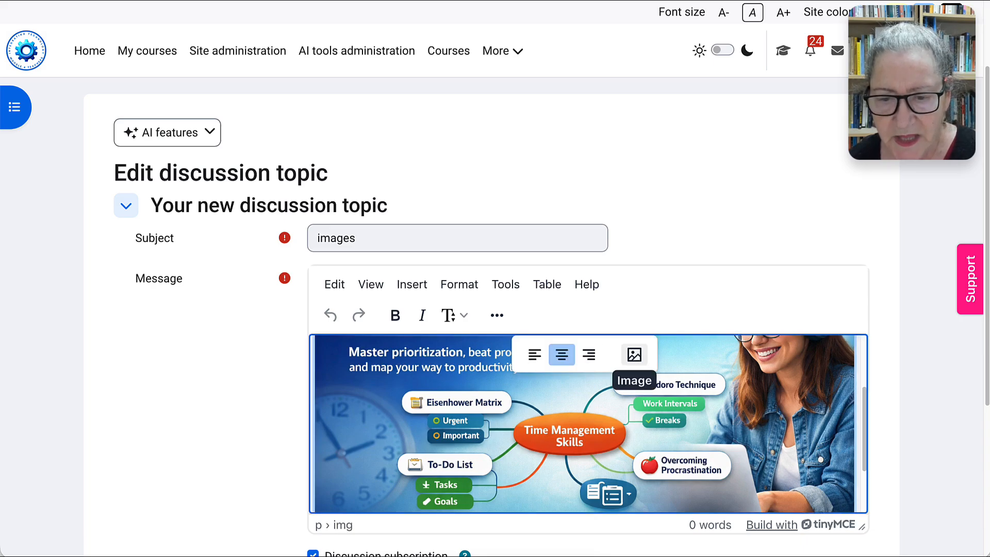
pyautogui.click(634, 354)
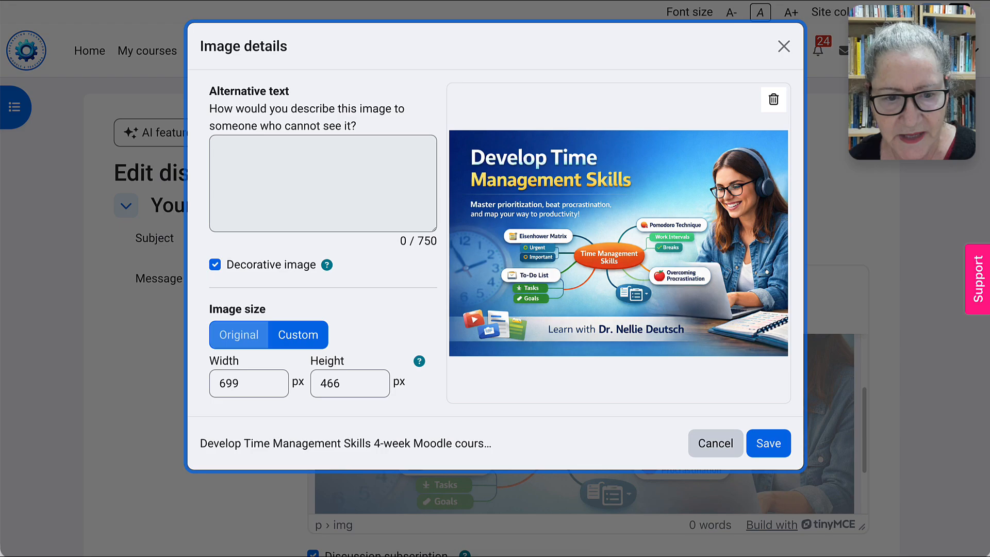
pyautogui.click(248, 383)
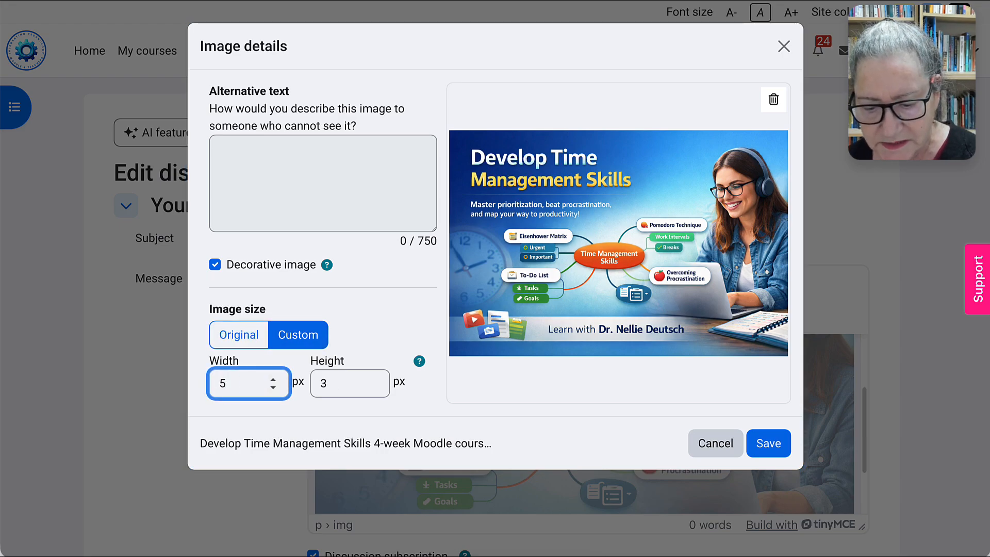
pyautogui.write('500')
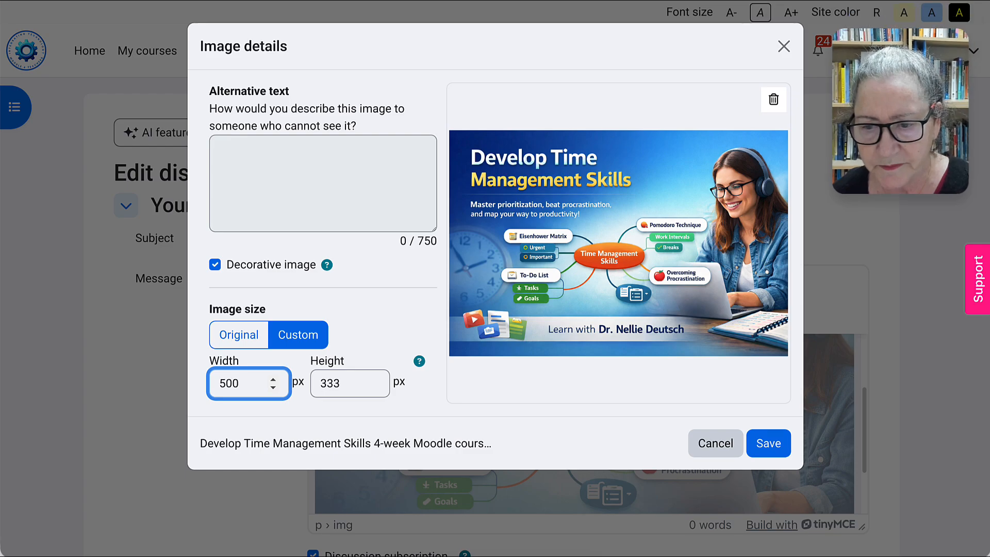
# Step: Apply the 500 × 333 px banner size and save the forum post
pyautogui.click(768, 442)
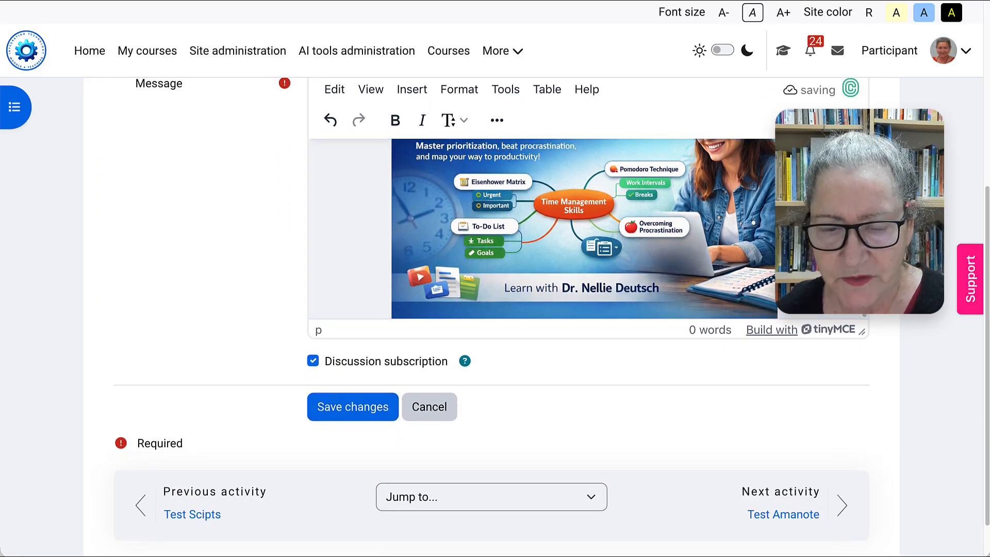
pyautogui.click(352, 406)
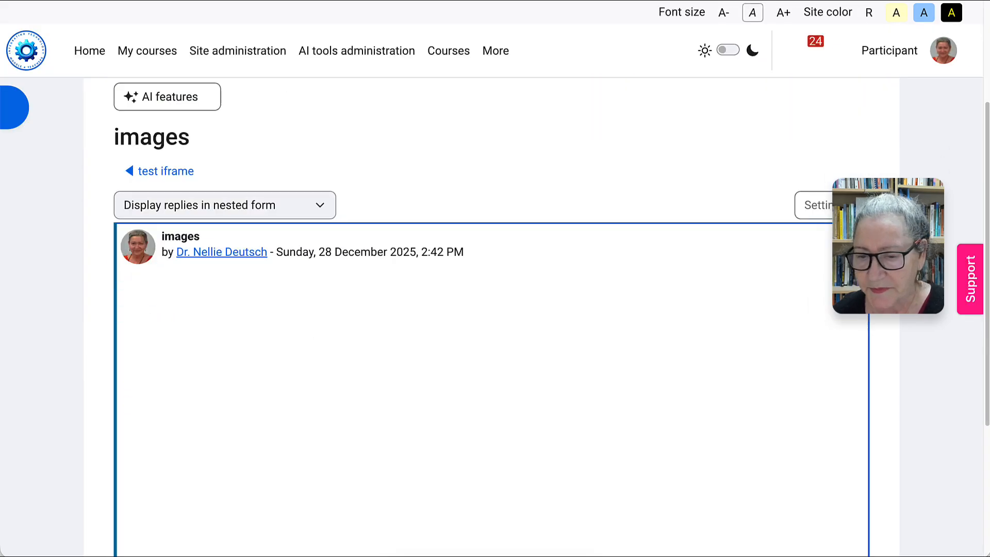
pyautogui.scroll(-3)
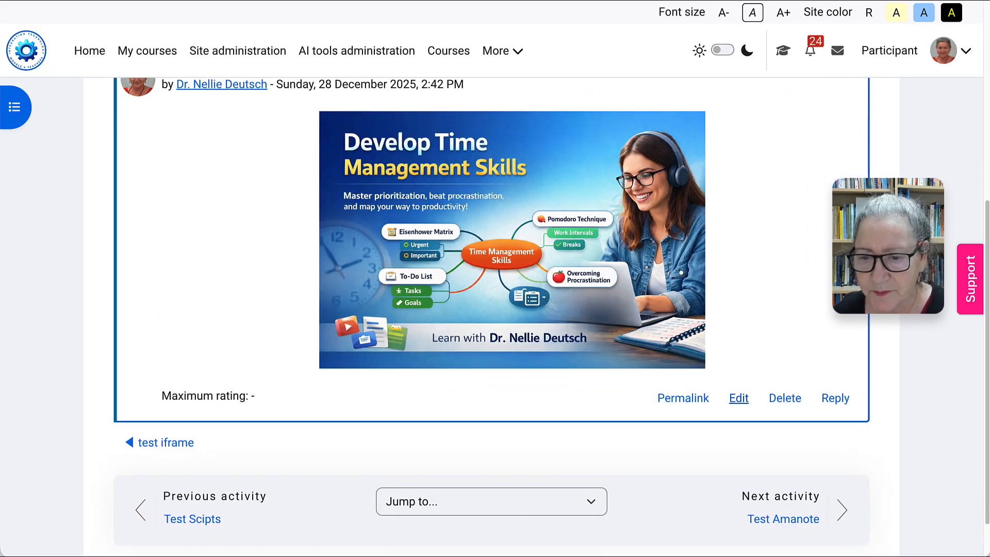
# Step: Reopen the post, add a small second banner copy below, and save changes
pyautogui.click(737, 398)
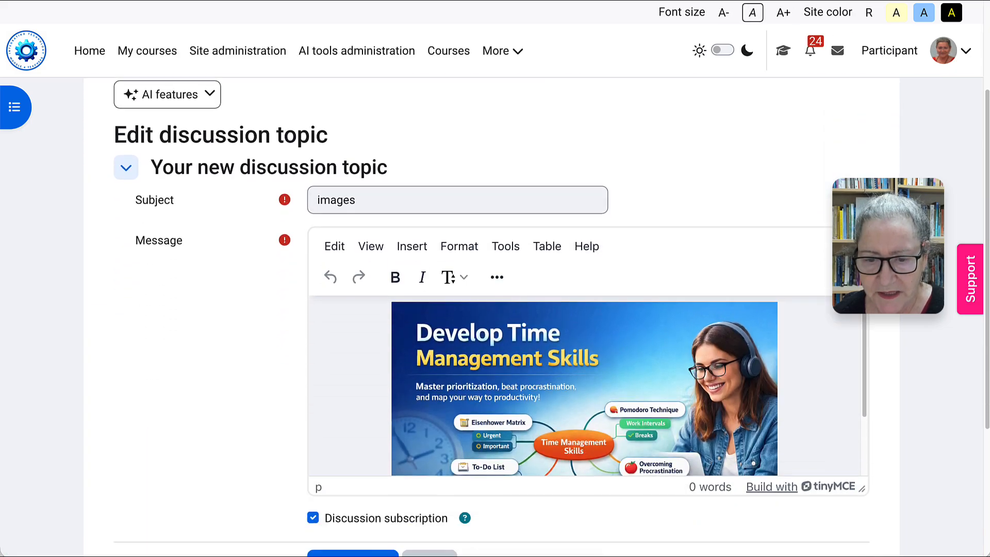
pyautogui.scroll(-3)
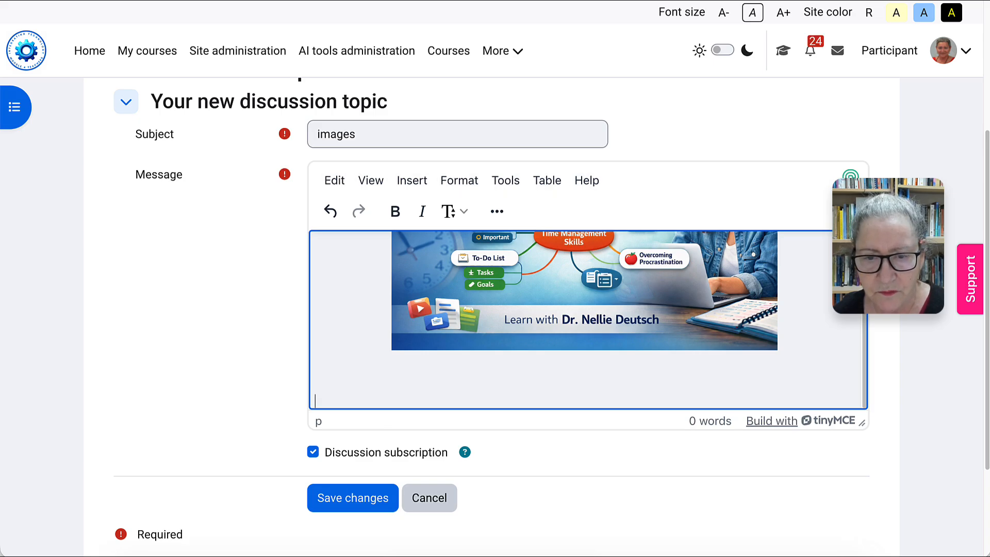
pyautogui.click(496, 211)
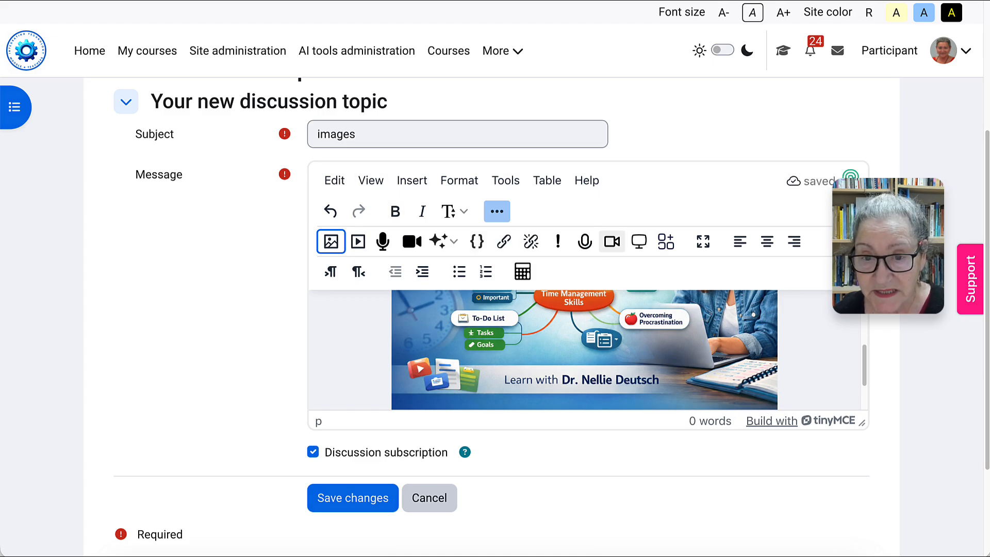
pyautogui.scroll(-3)
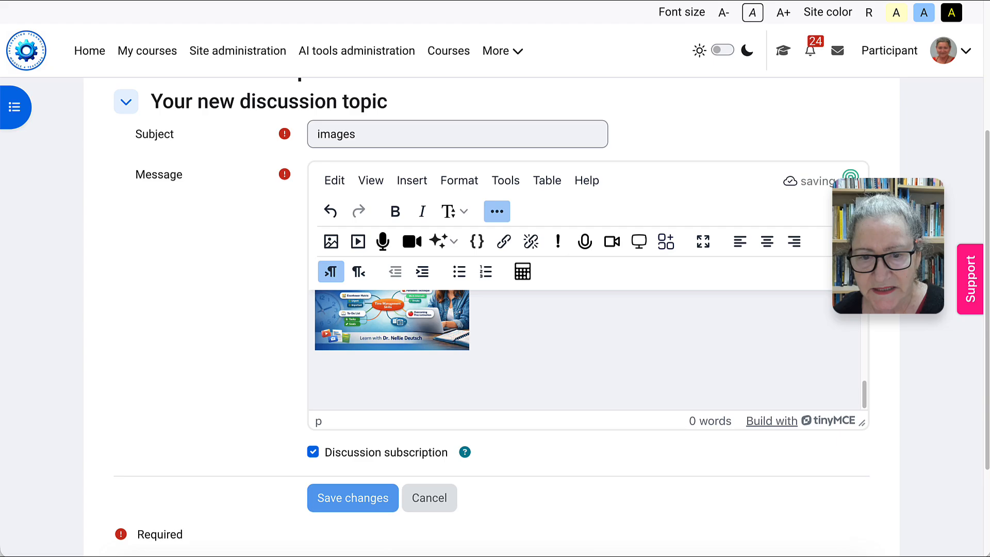
pyautogui.click(352, 498)
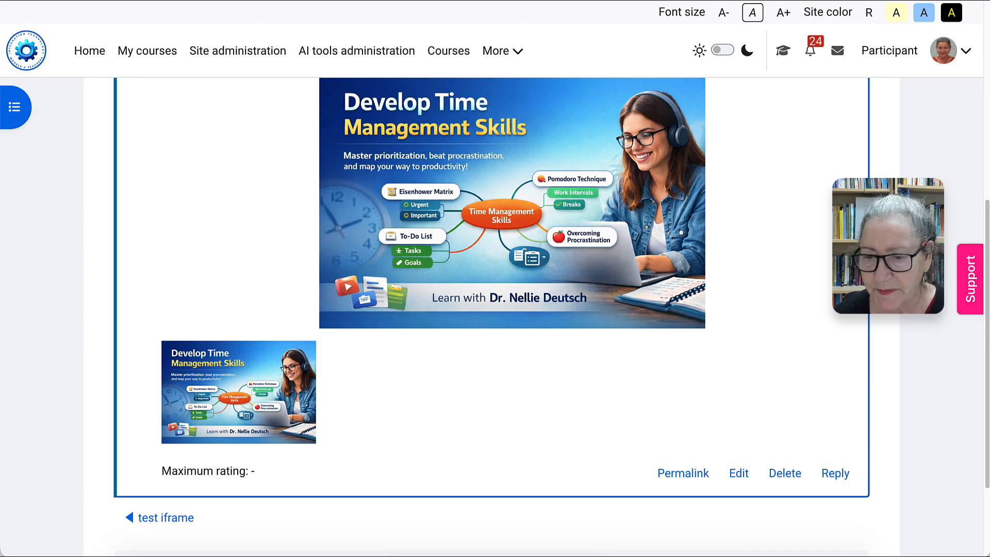
pyautogui.scroll(3)
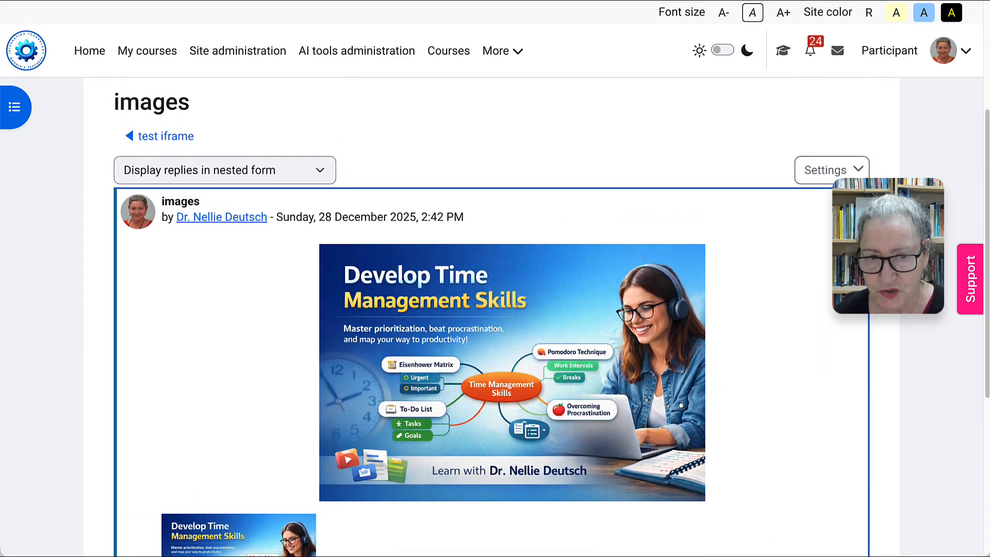
pyautogui.scroll(-3)
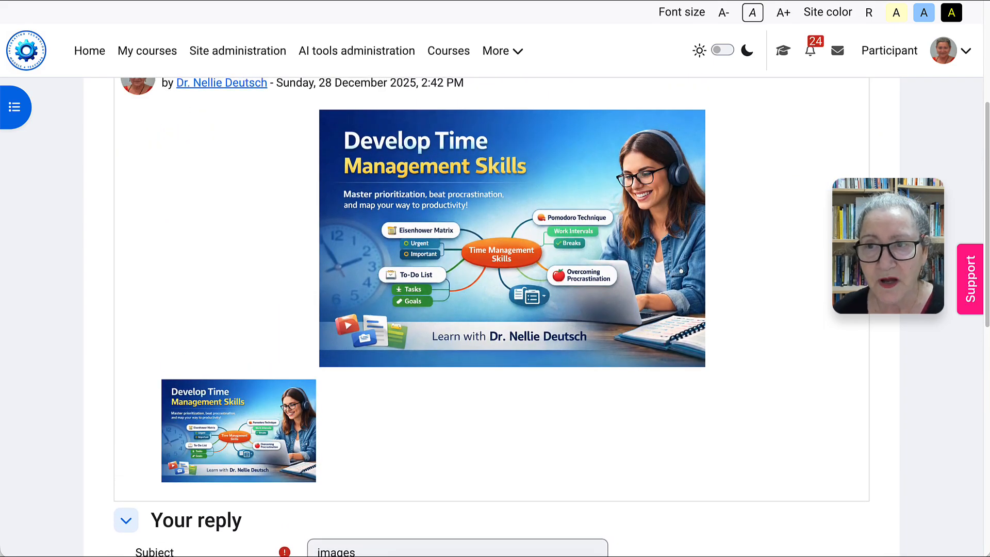